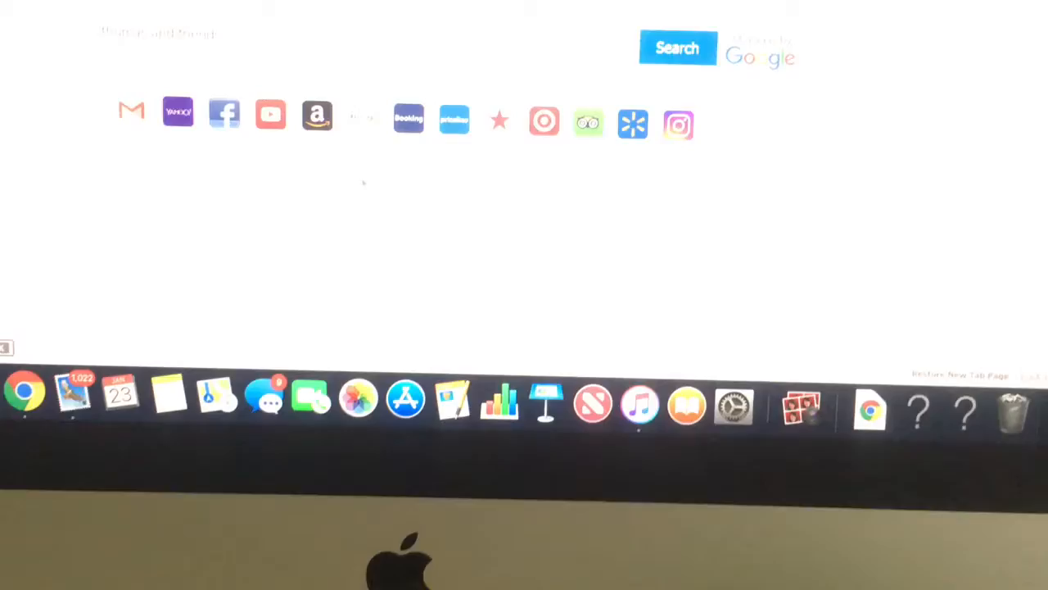
text(thomas and friends)
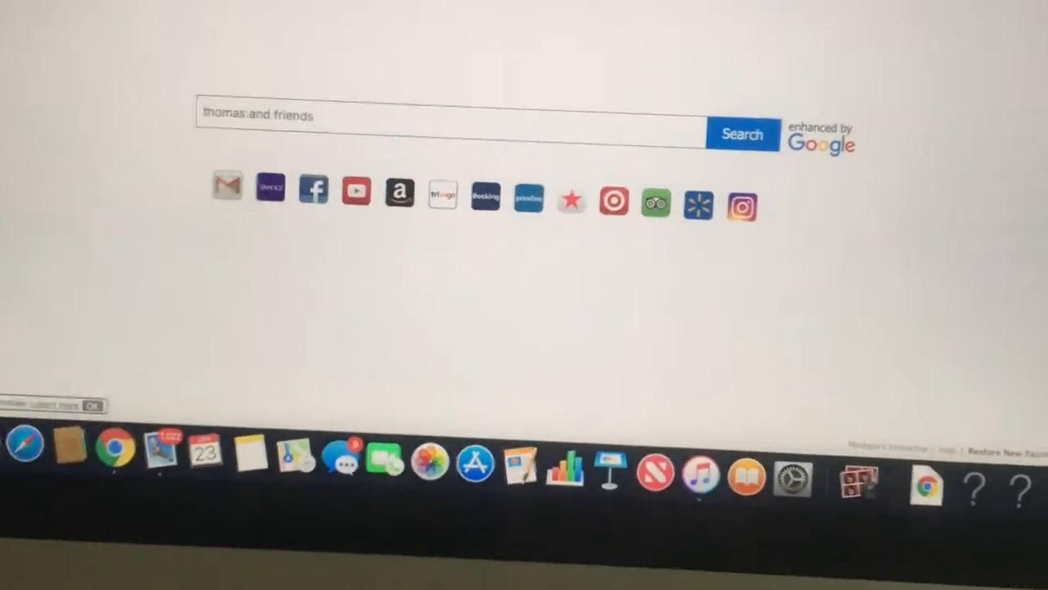